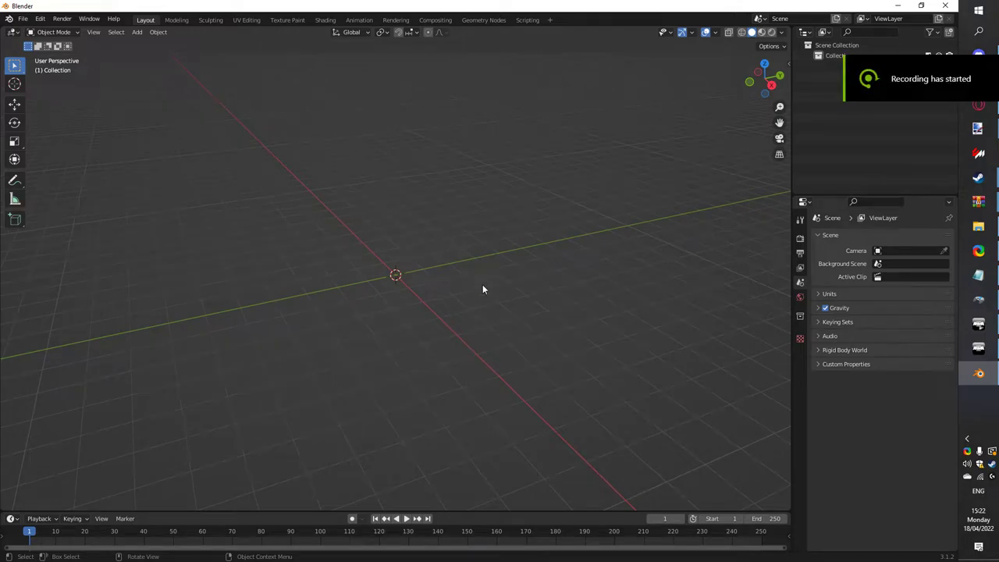
{"action": "mouse_move", "coordinate": [459, 278]}
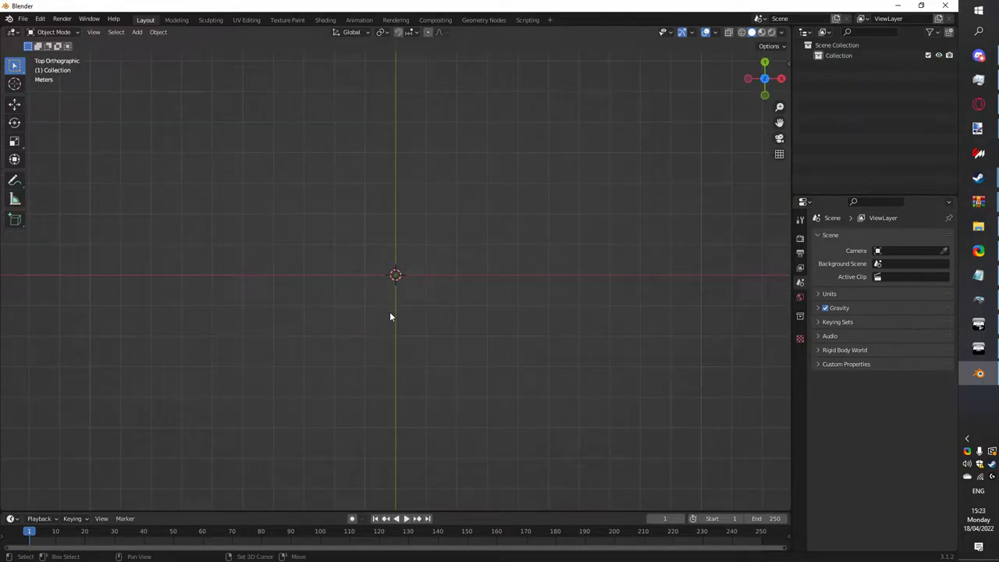
Add a plane and scale it along one axis into a thin road strip.
{"action": "left_click", "coordinate": [138, 32]}
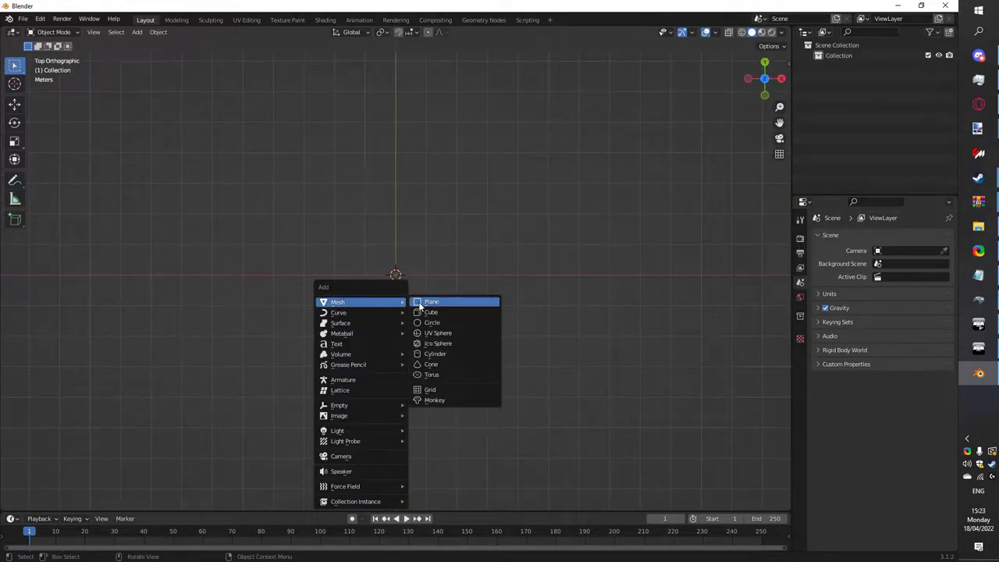
{"action": "left_click", "coordinate": [431, 303]}
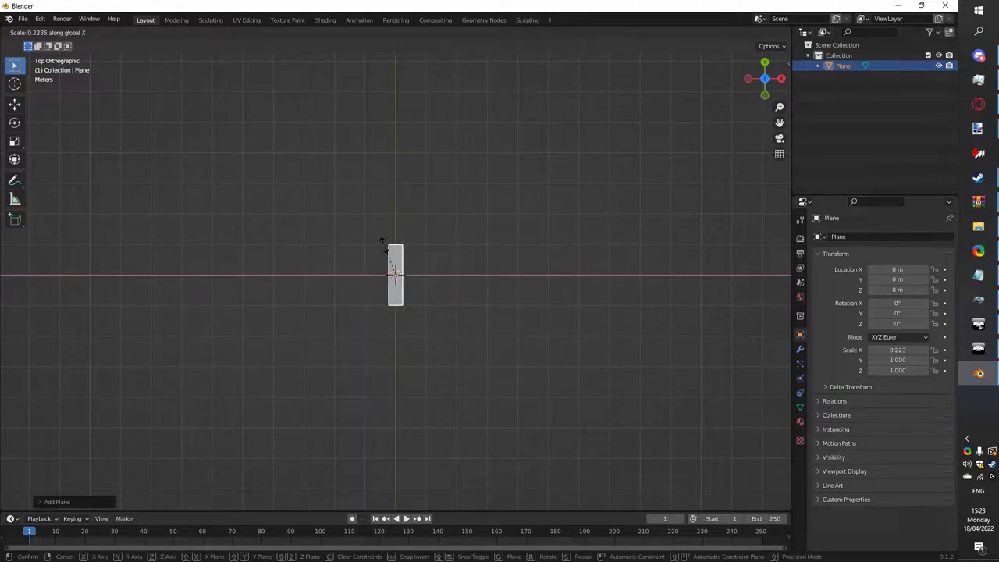
{"action": "left_click", "coordinate": [430, 281]}
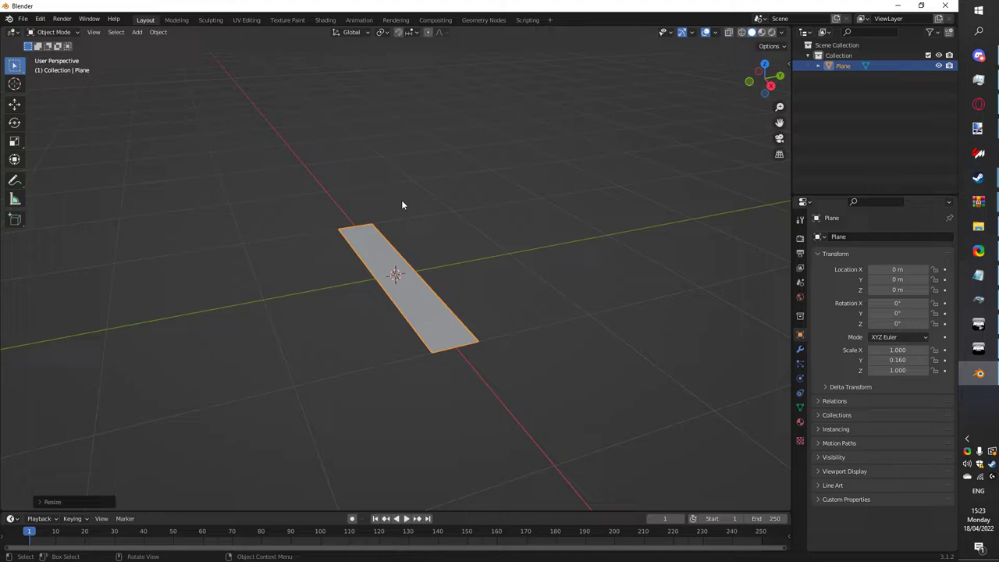
{"action": "mouse_move", "coordinate": [469, 287]}
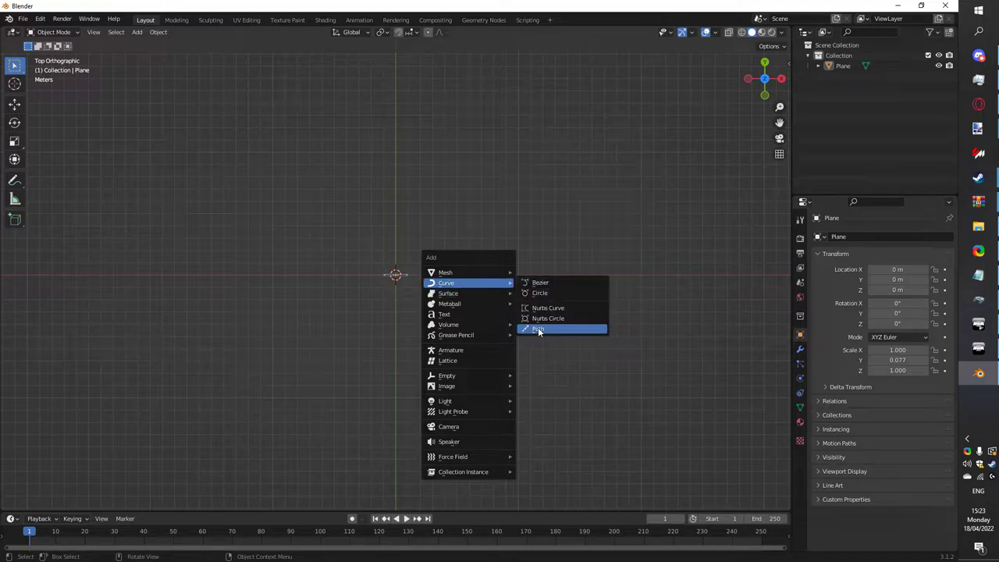
Add a NURBS path and subdivide it for more control points to trace the track.
{"action": "left_click", "coordinate": [539, 328]}
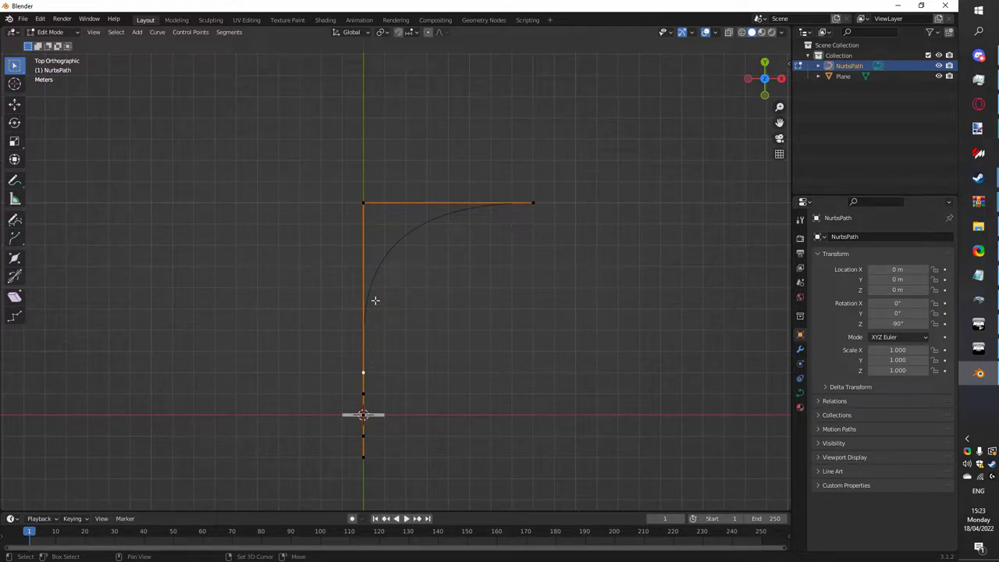
{"action": "right_click", "coordinate": [375, 299]}
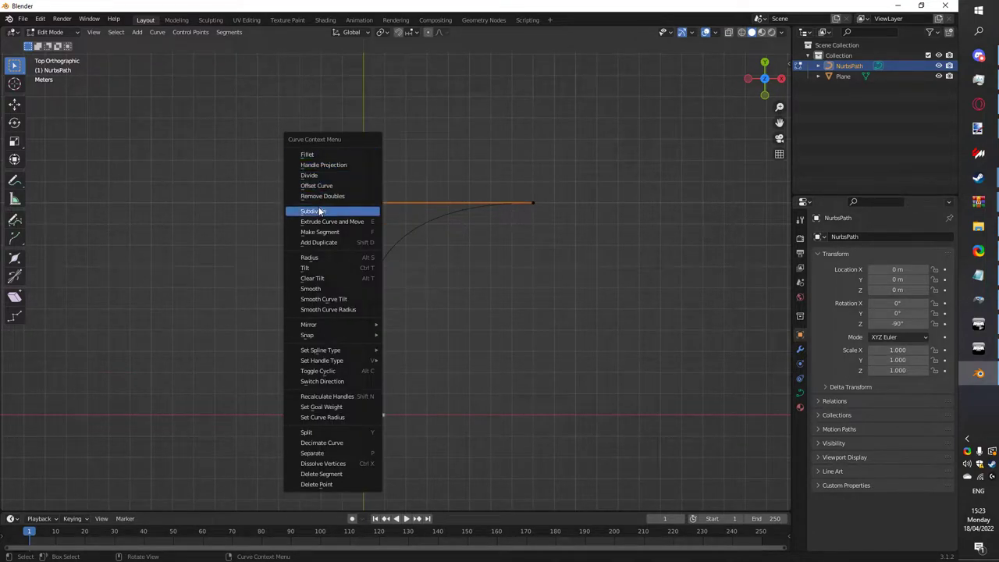
{"action": "left_click", "coordinate": [312, 210]}
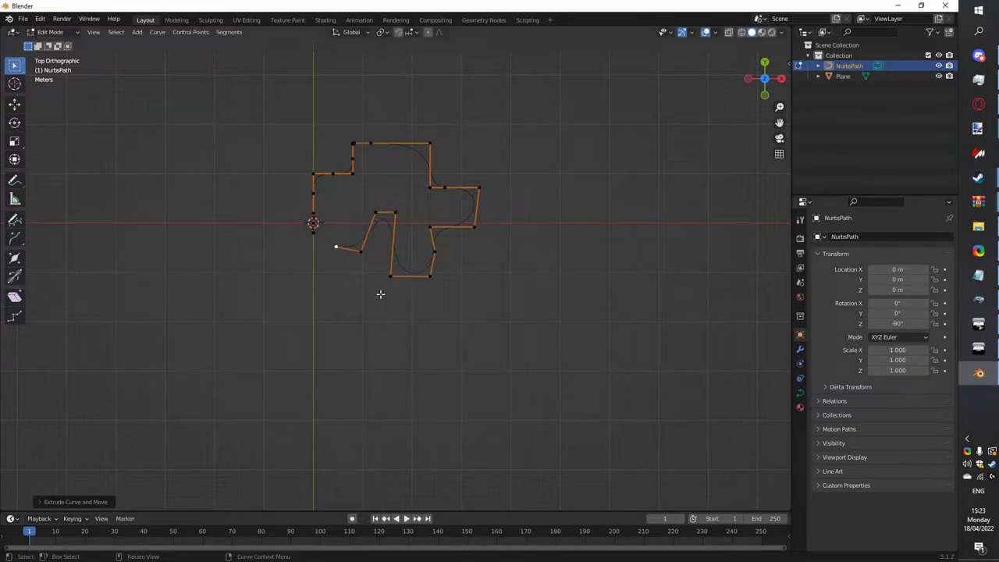
Extrude the path's end points toward the lower left, then leave Edit Mode.
{"action": "left_click_drag", "start_coordinate": [335, 247], "coordinate": [371, 422]}
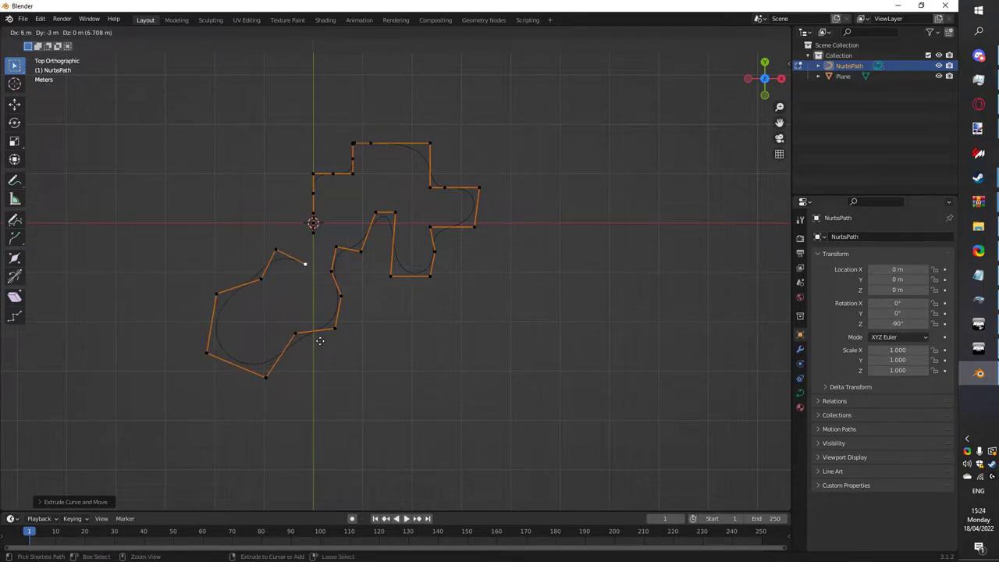
{"action": "key", "text": "Tab"}
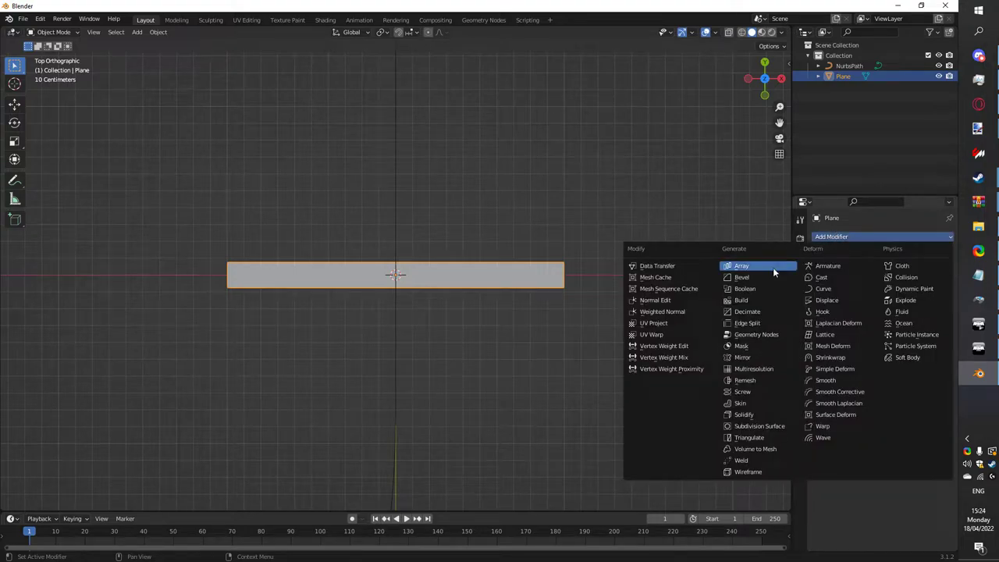
Give the road strip plane an Array modifier so it repeats.
{"action": "left_click", "coordinate": [742, 266]}
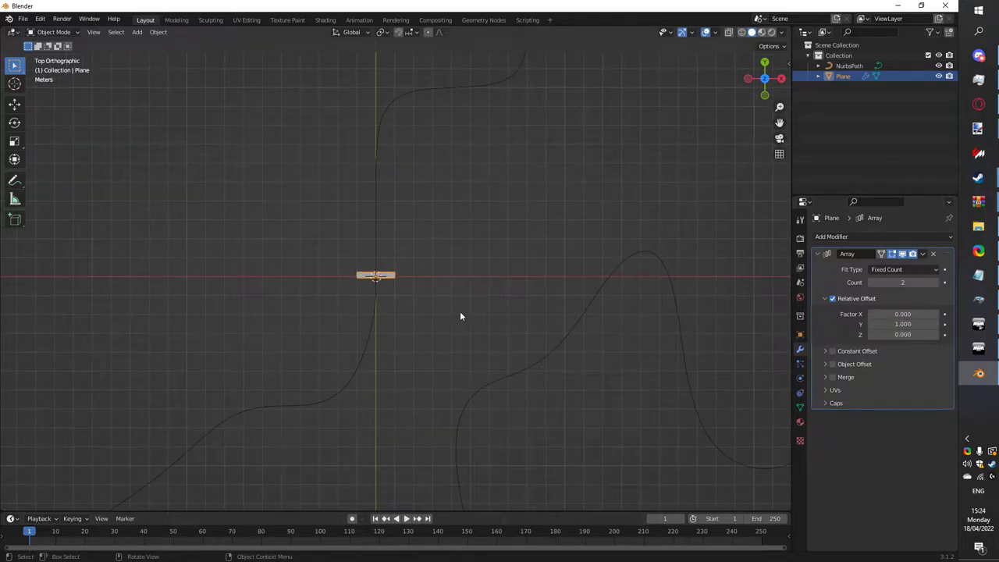
{"action": "left_click", "coordinate": [902, 268]}
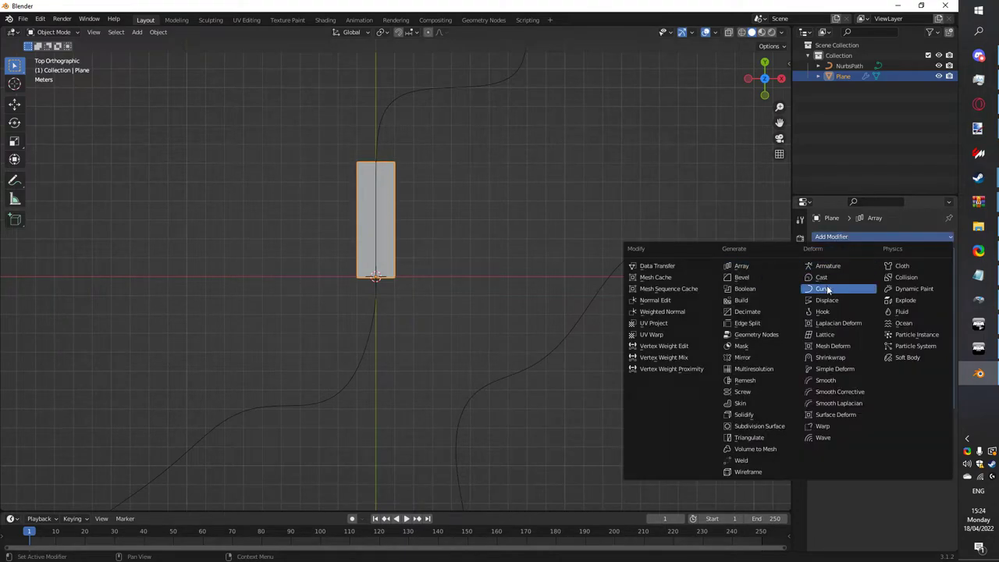
Add a Curve modifier using NurbsPath so the arrayed strip bends along the track.
{"action": "left_click", "coordinate": [821, 289]}
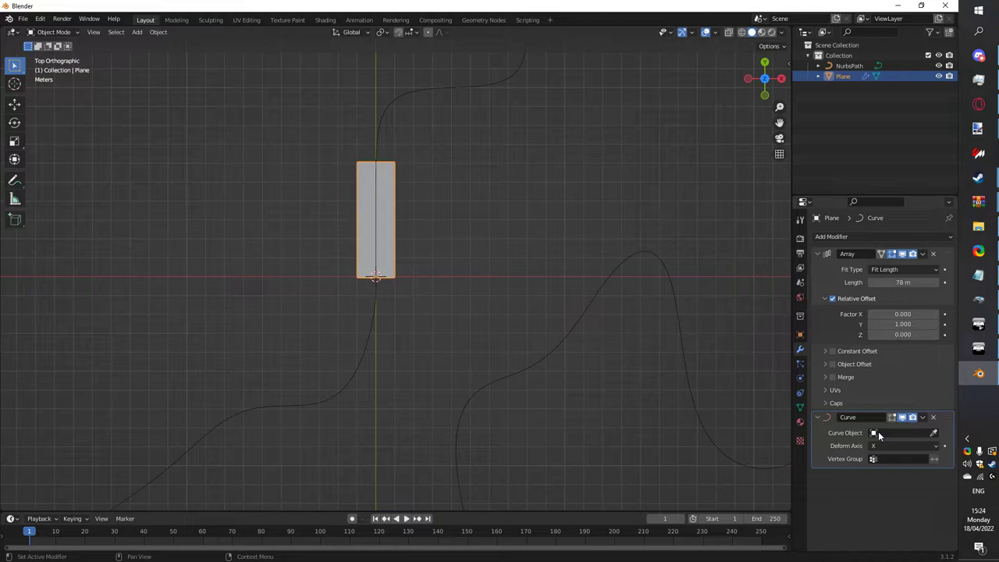
{"action": "left_click", "coordinate": [902, 432]}
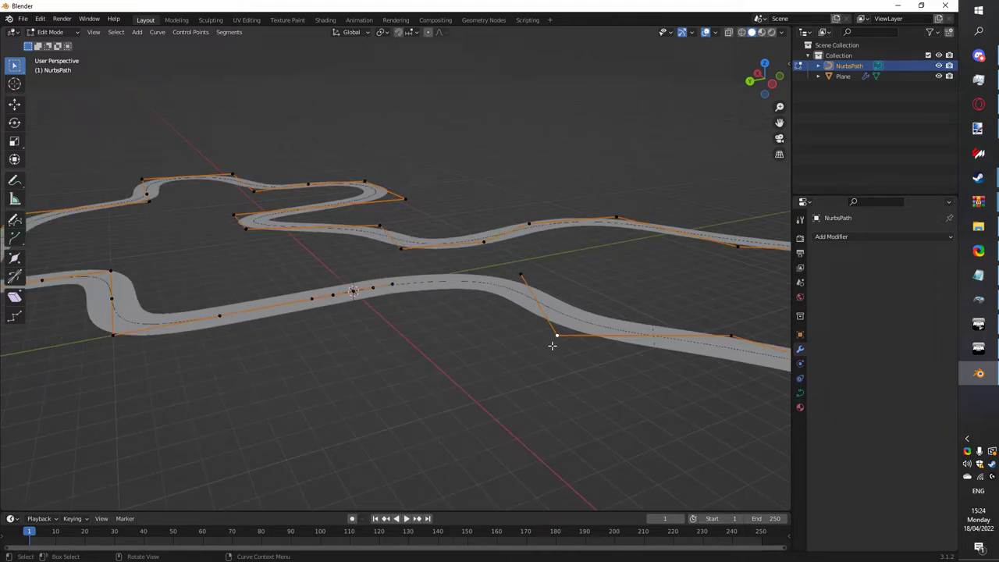
Raise selected path control points in Z so the road forms hills.
{"action": "left_click_drag", "start_coordinate": [556, 336], "coordinate": [575, 194]}
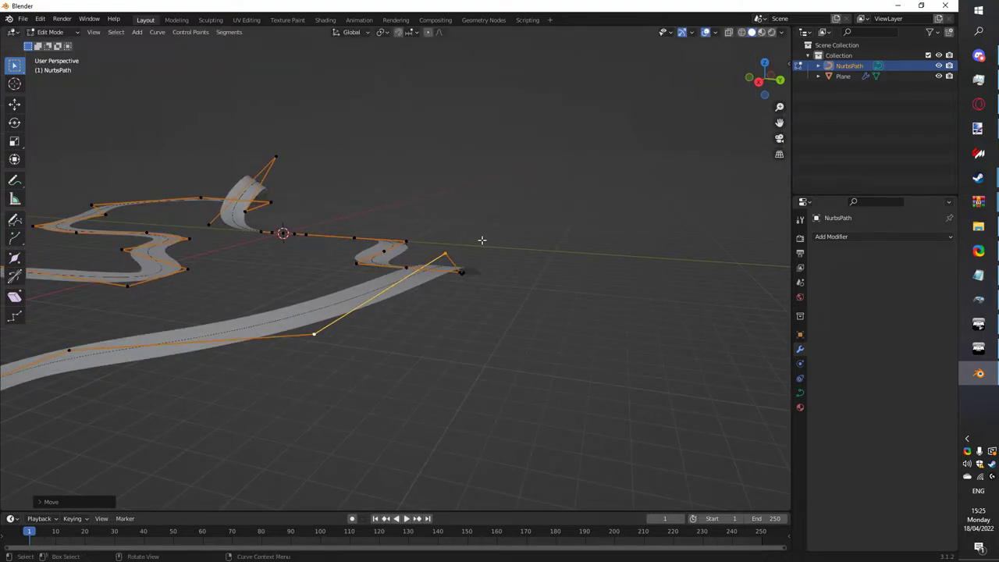
{"action": "key", "text": "Tab"}
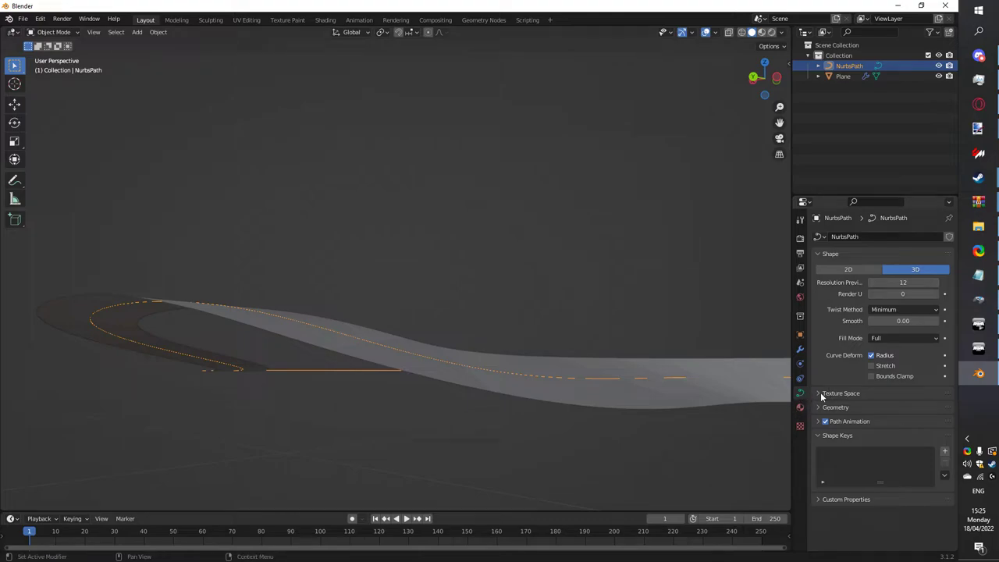
{"action": "mouse_move", "coordinate": [886, 334]}
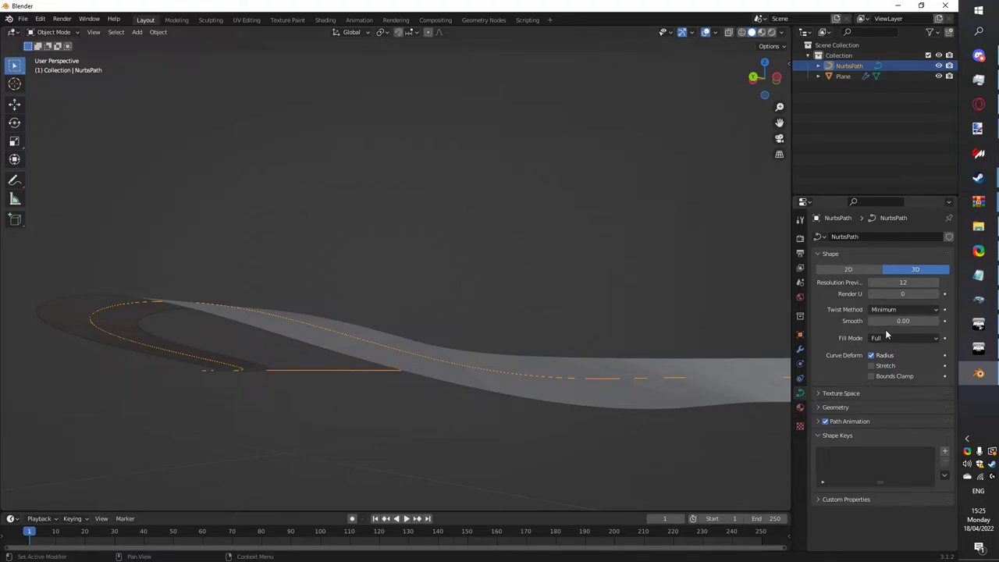
Set the path's Twist Method to Z-Up so the road stays level.
{"action": "left_click", "coordinate": [902, 309]}
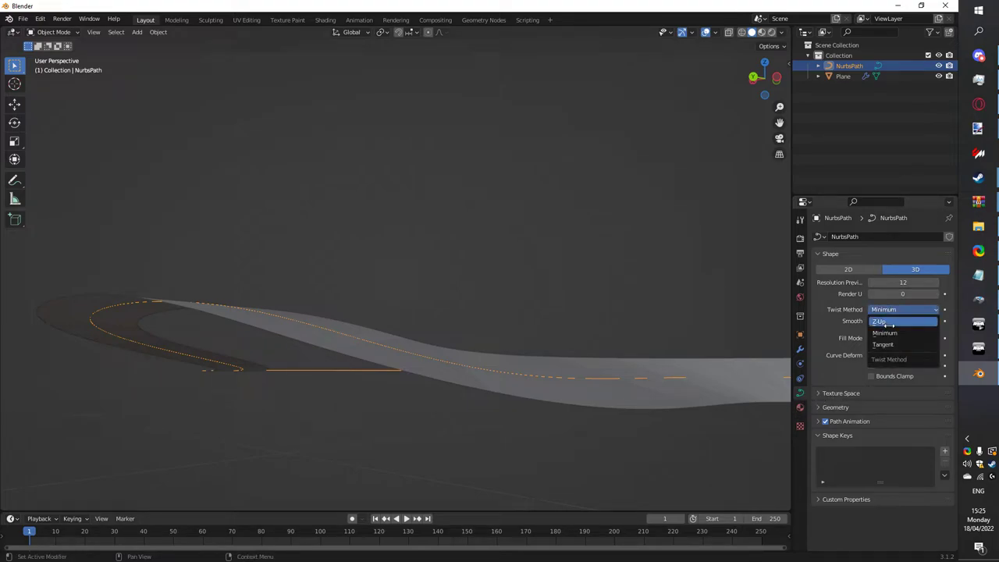
{"action": "left_click", "coordinate": [877, 321]}
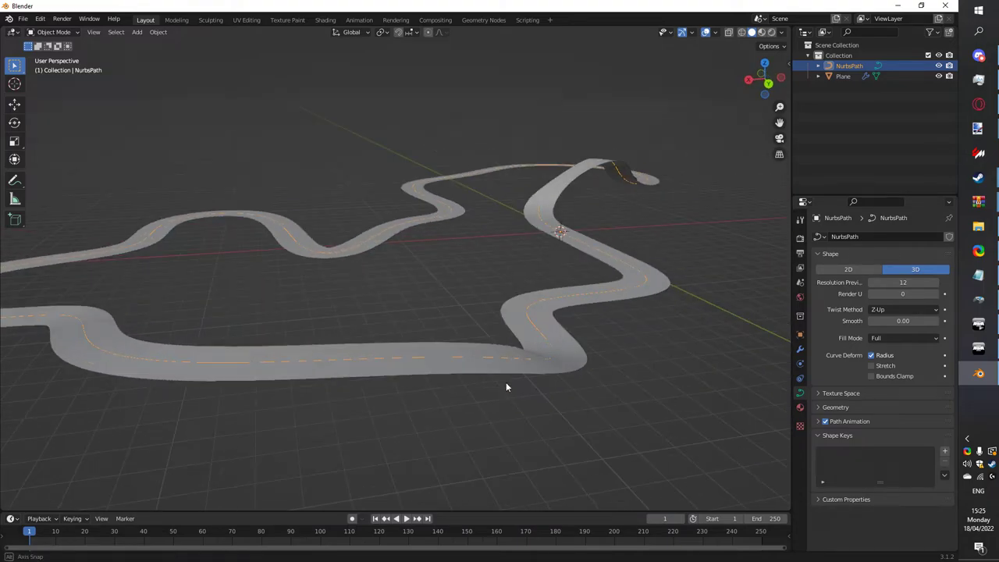
{"action": "key", "text": "Tab"}
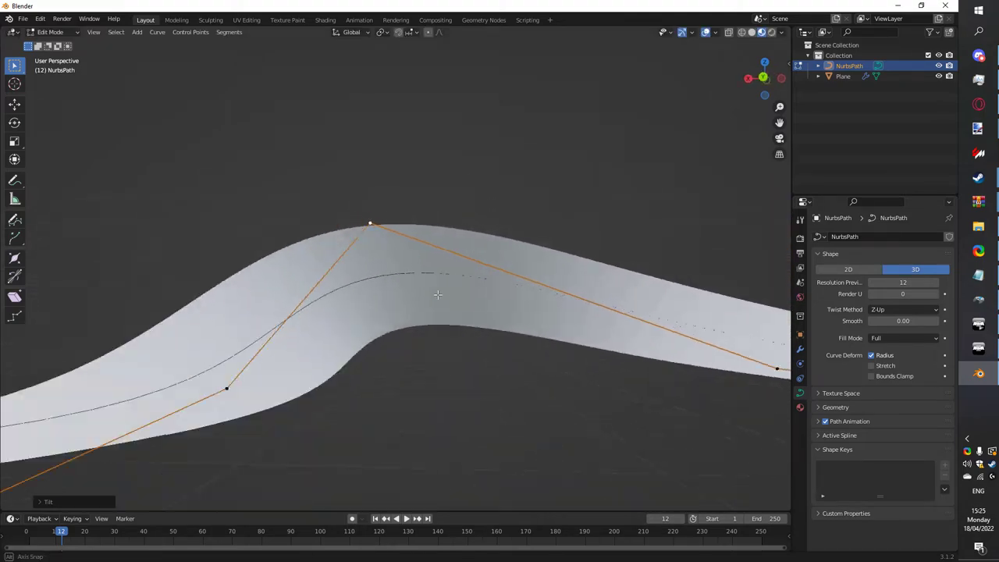
Move path control points to reshape a bend into a nearly closed loop.
{"action": "left_click_drag", "start_coordinate": [437, 295], "coordinate": [340, 329]}
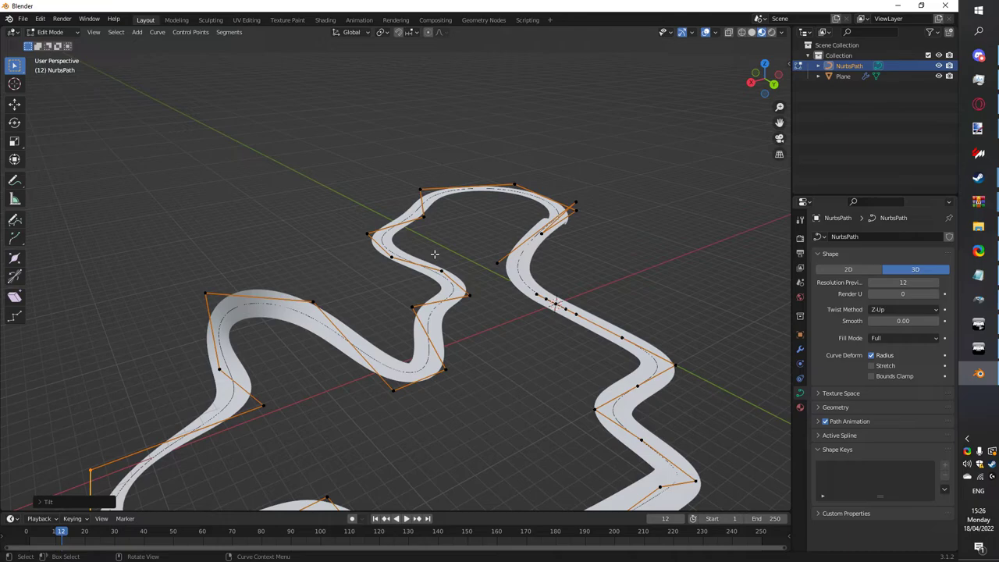
{"action": "key", "text": "Tab"}
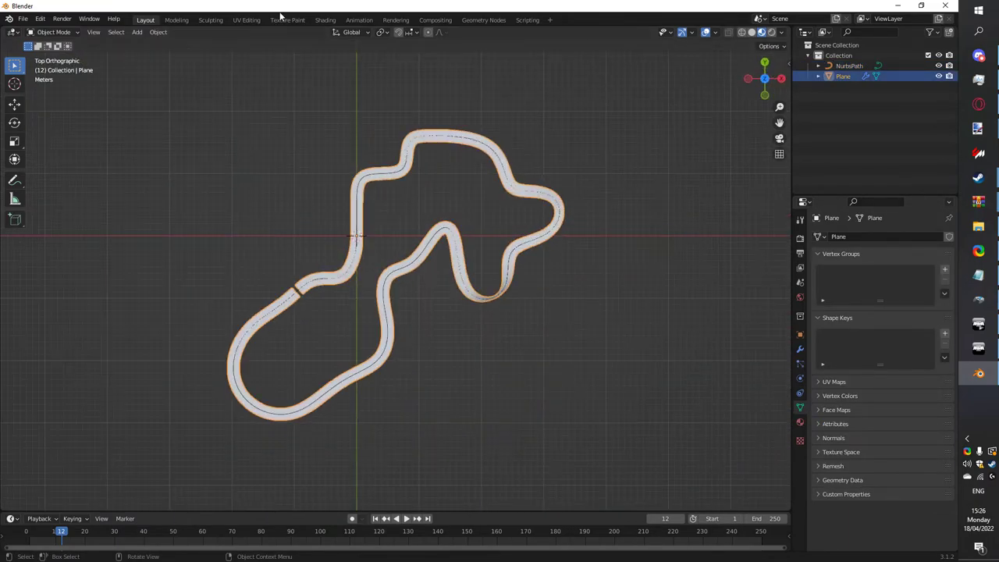
{"action": "mouse_move", "coordinate": [325, 19]}
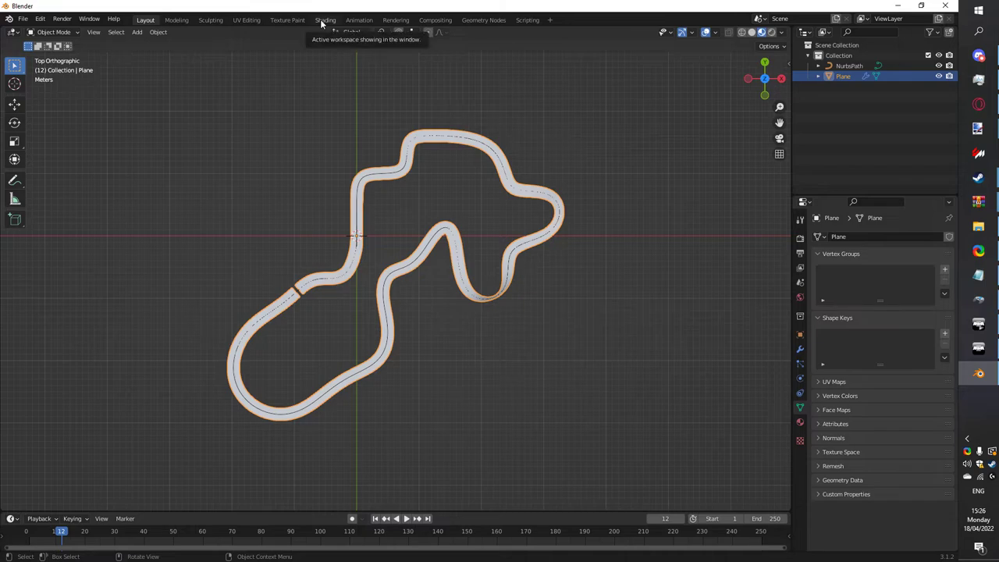
In the Shading workspace, add an Image Texture node to the road material and browse for its image.
{"action": "left_click", "coordinate": [325, 19]}
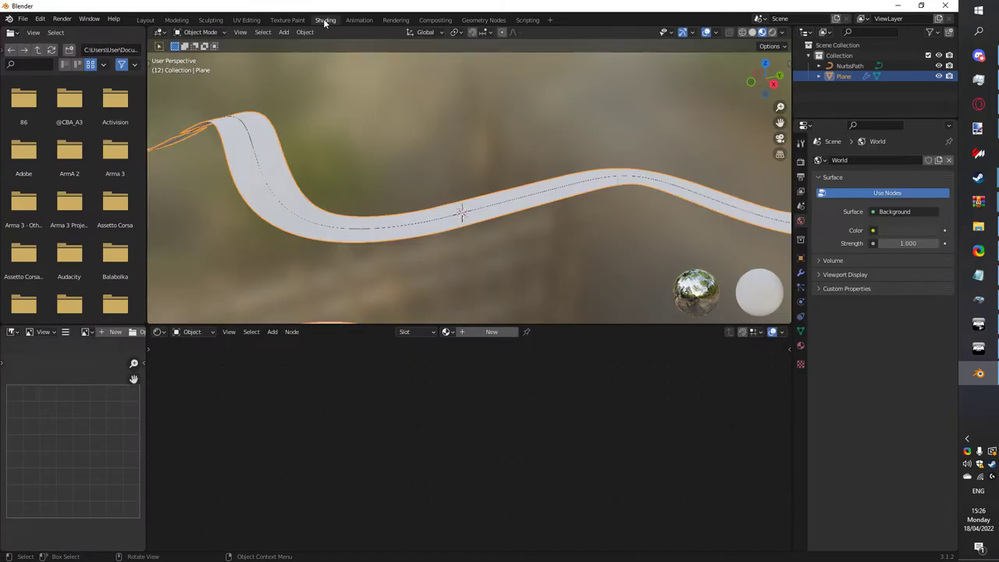
{"action": "mouse_move", "coordinate": [325, 21]}
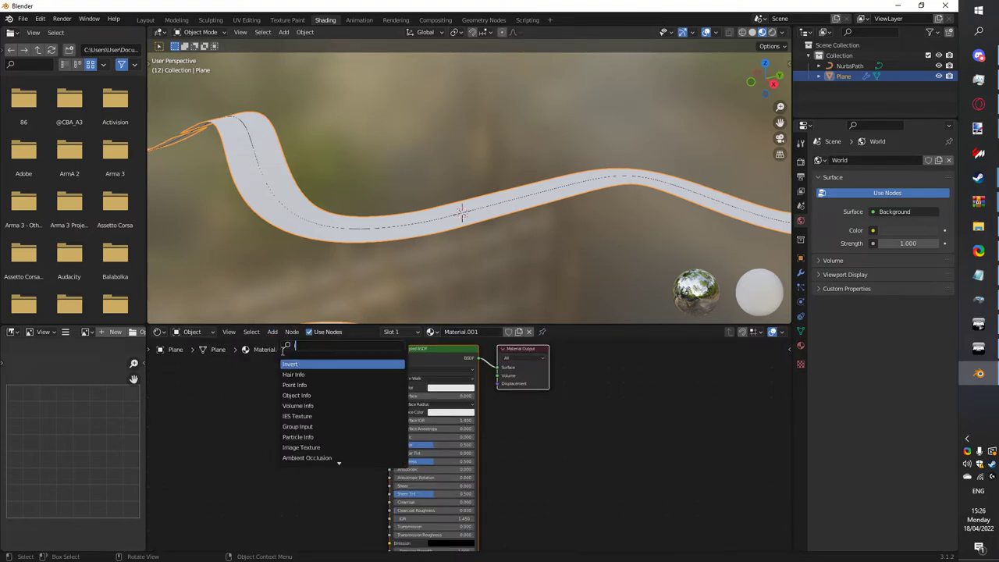
{"action": "type", "text": "image tex"}
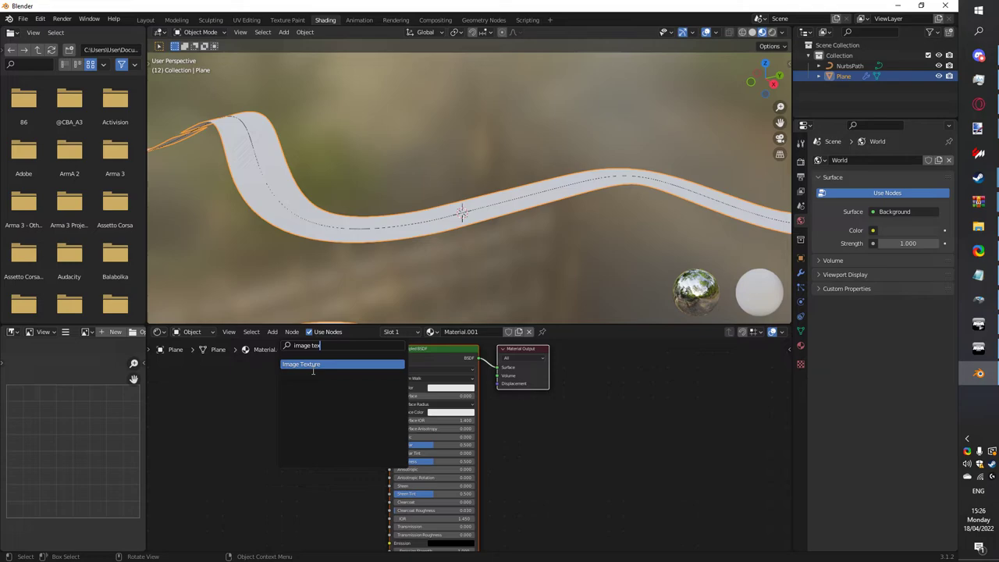
{"action": "left_click", "coordinate": [299, 364]}
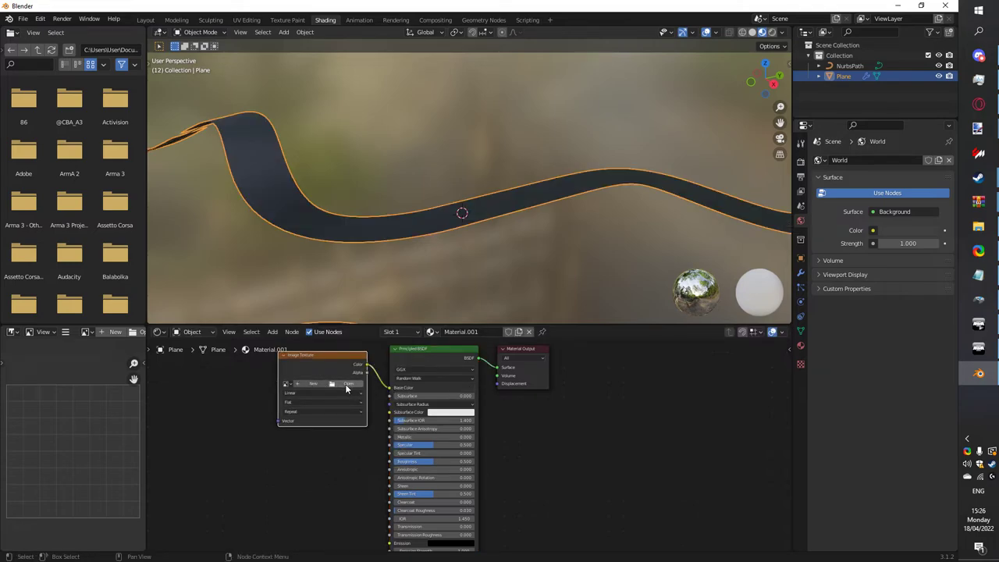
{"action": "left_click", "coordinate": [348, 384]}
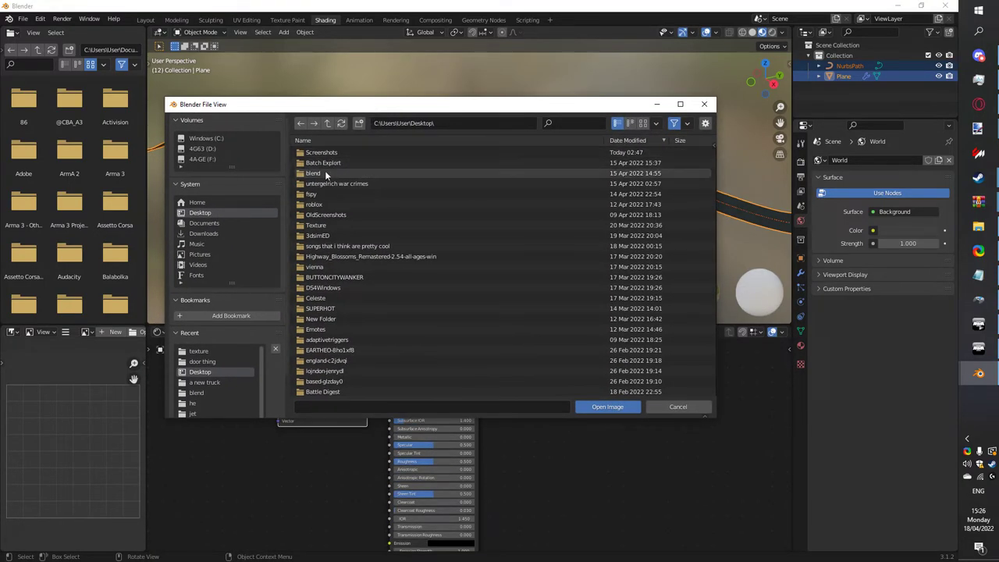
Navigate into the assets' track textures folder to pick the road image.
{"action": "scroll", "scroll_direction": "down", "scroll_amount": 3}
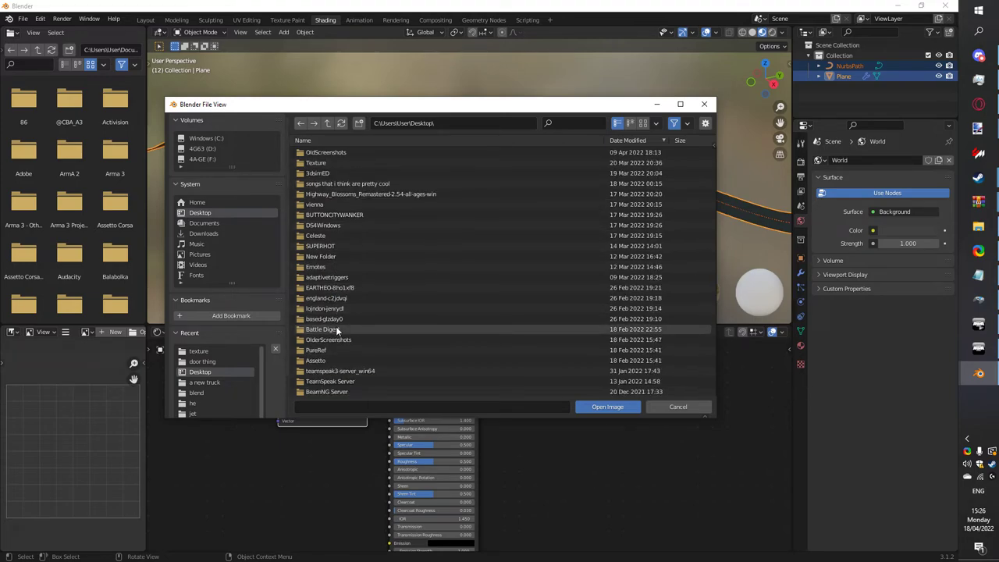
{"action": "double_click", "coordinate": [315, 359]}
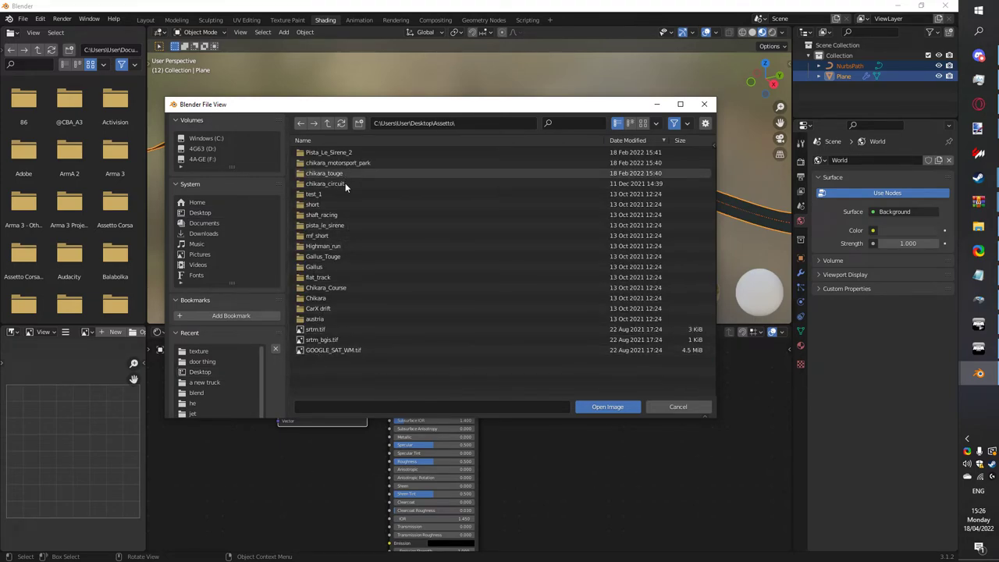
{"action": "mouse_move", "coordinate": [318, 236]}
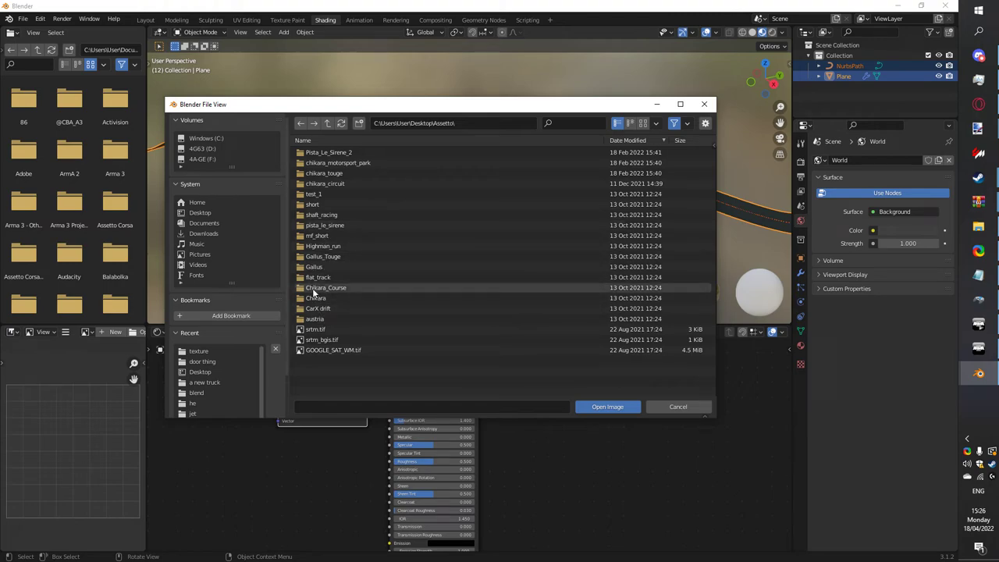
{"action": "left_click", "coordinate": [315, 298]}
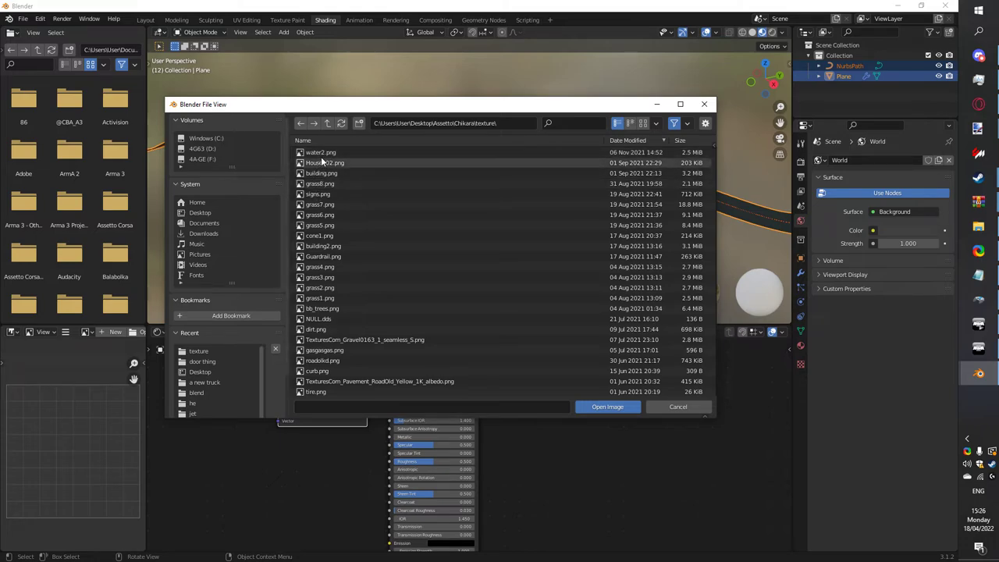
{"action": "scroll", "scroll_direction": "down", "scroll_amount": 3}
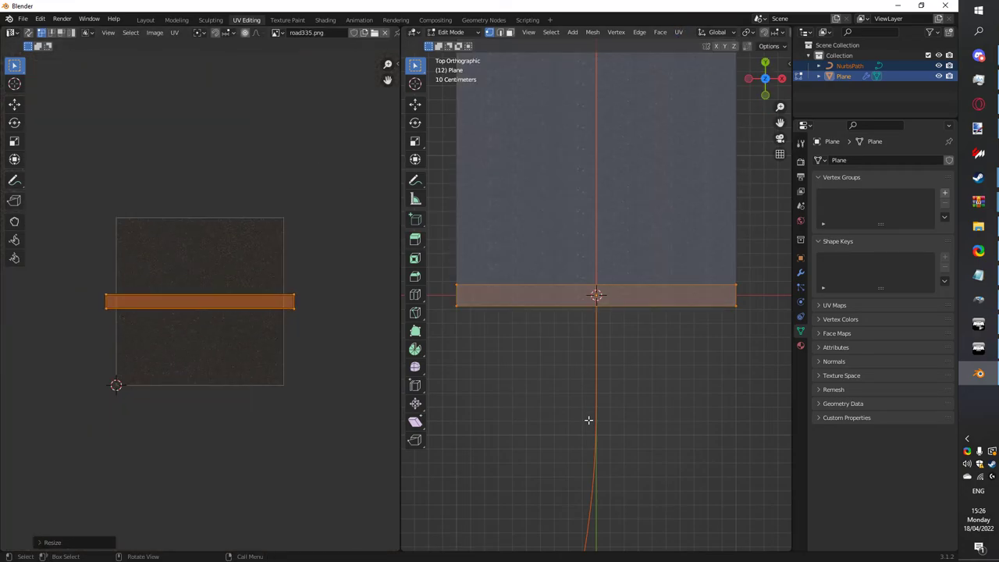
Leave strip editing and return to the Layout workspace showing the full track.
{"action": "key", "text": "Tab"}
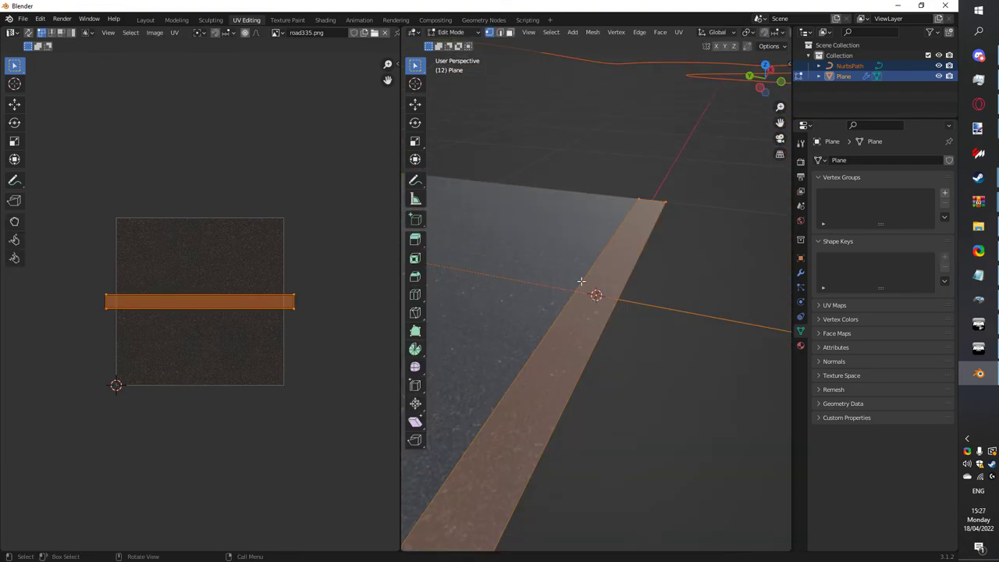
{"action": "left_click", "coordinate": [145, 18]}
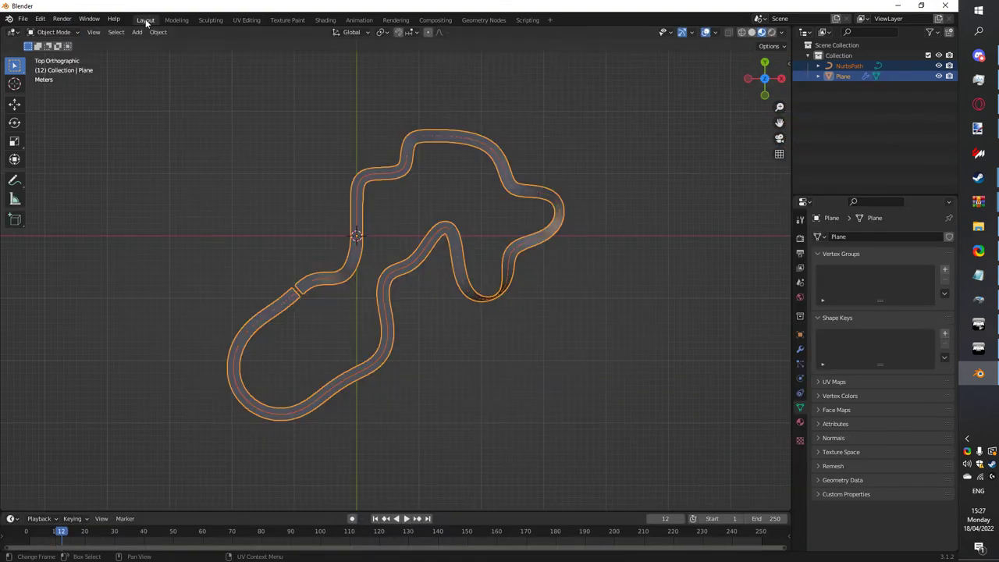